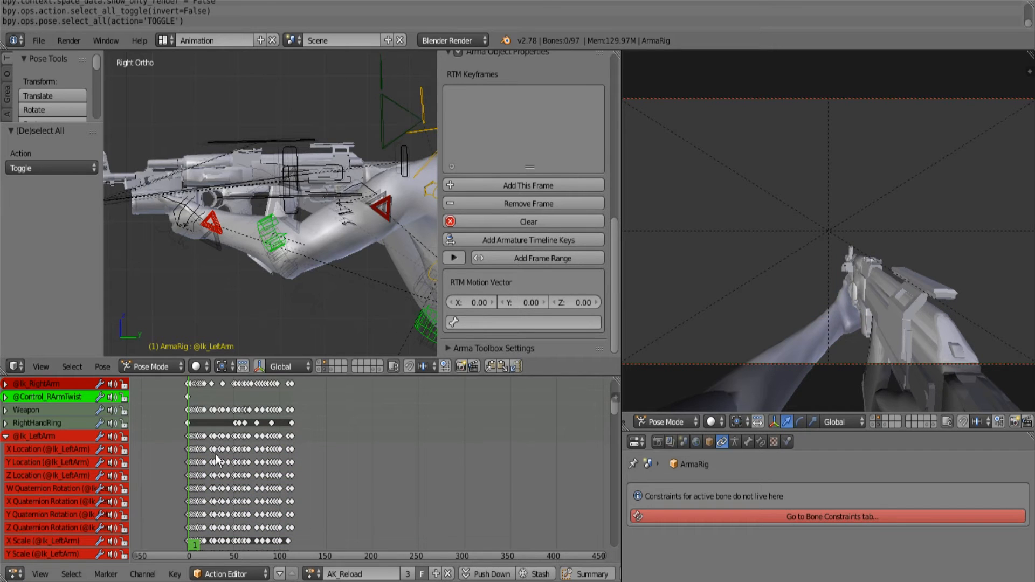
mouse_move(264, 389)
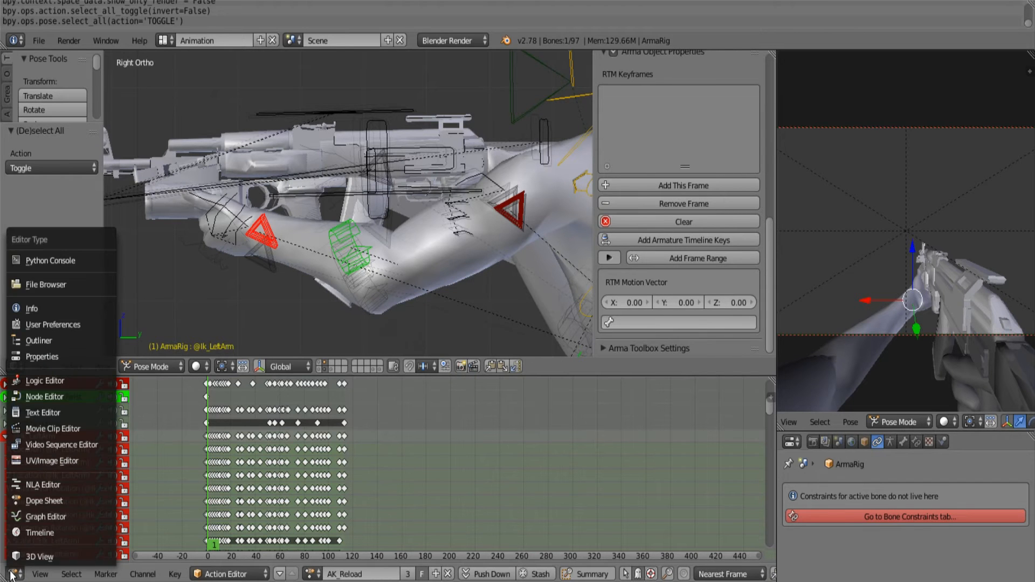
mouse_move(44, 501)
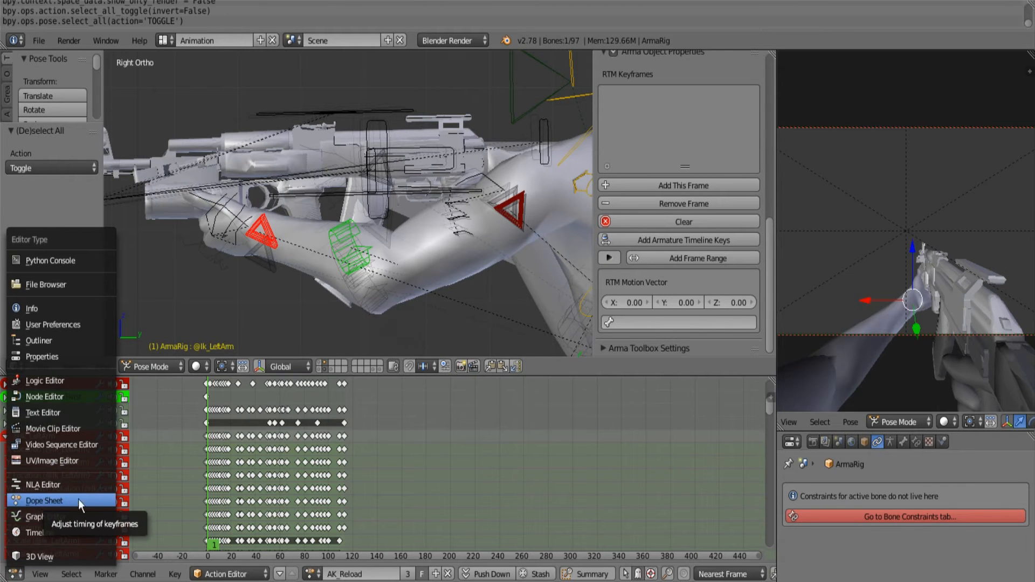
- Dismiss the editor-type list, leaving the AK_Reload keys in the Action Editor
left_click(43, 501)
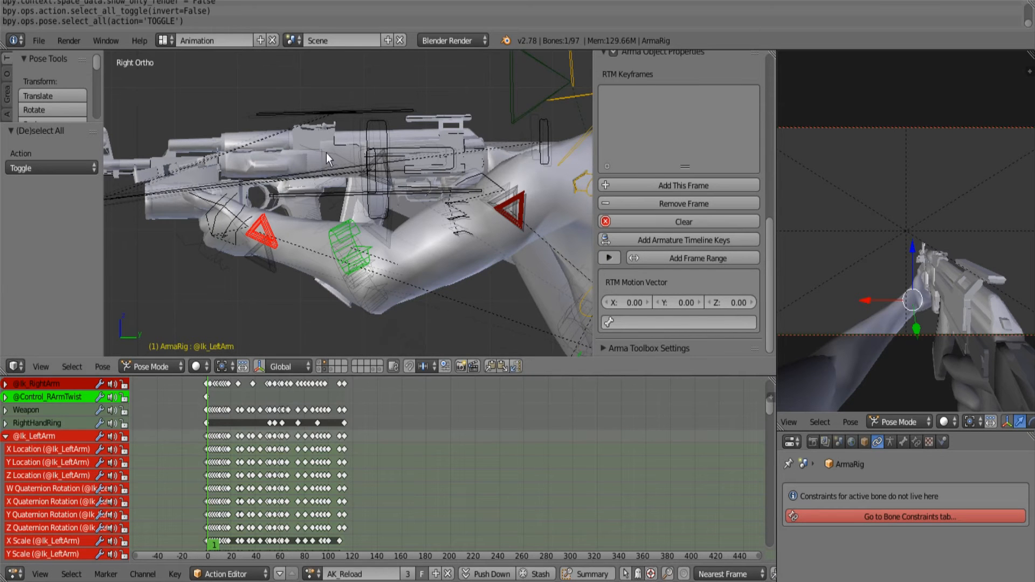
mouse_move(959, 216)
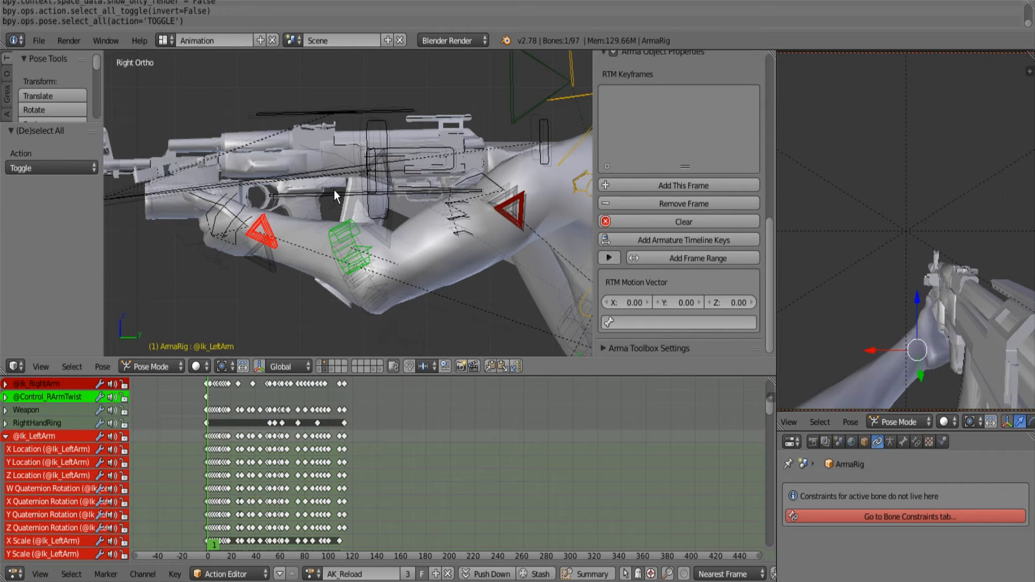
mouse_move(274, 194)
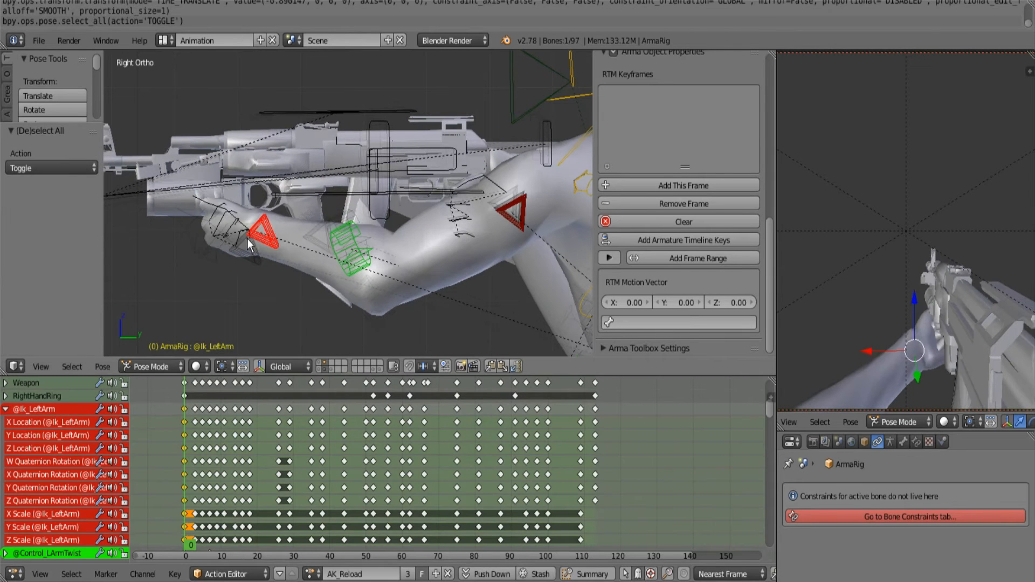
- Show the full rig at frame 0 and copy its whole-body pose
left_click(196, 467)
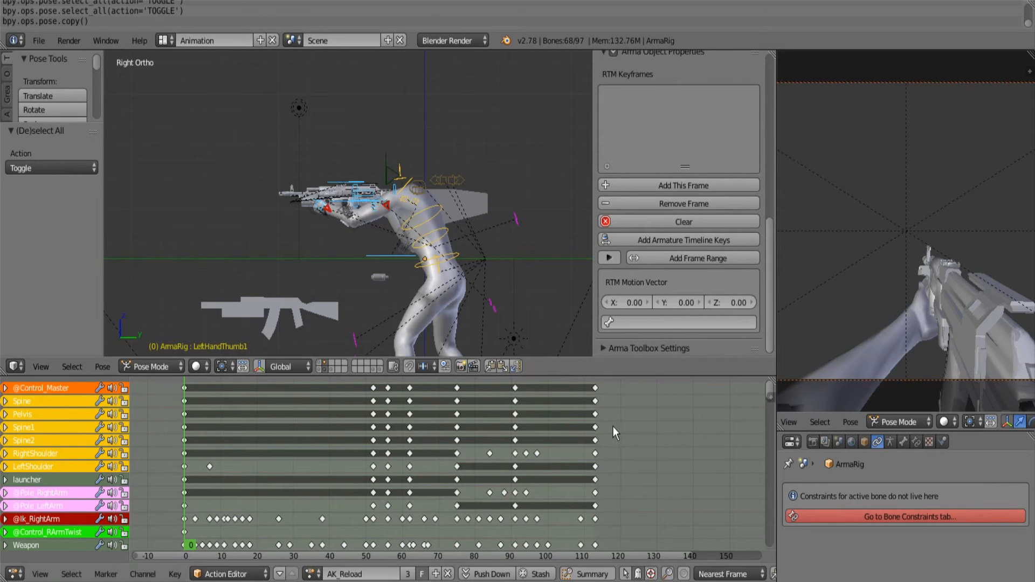
- Paste the frame-0 pose onto the rig and select the left arm IK control
left_click(596, 404)
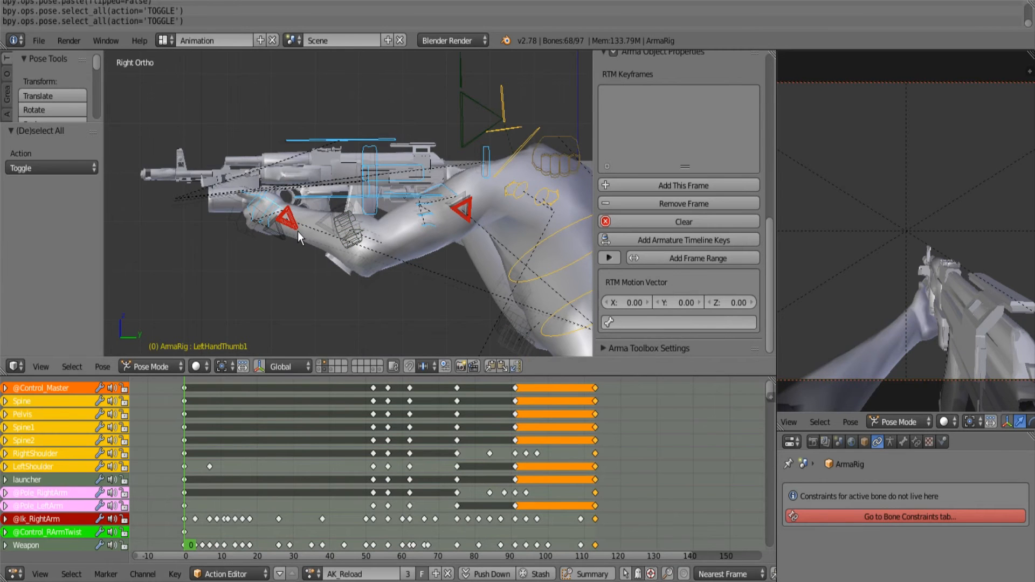
left_click(597, 546)
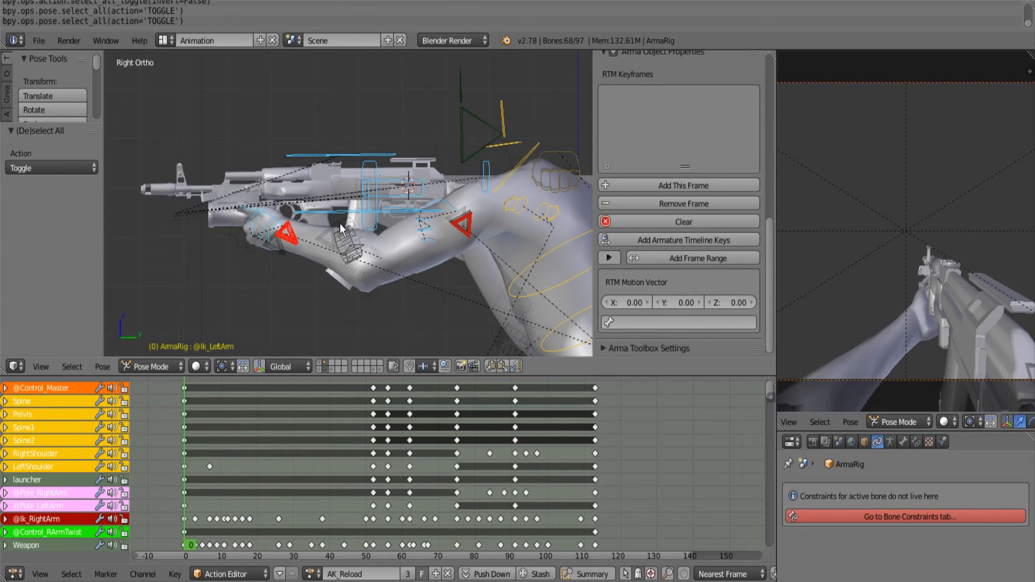
mouse_move(390, 190)
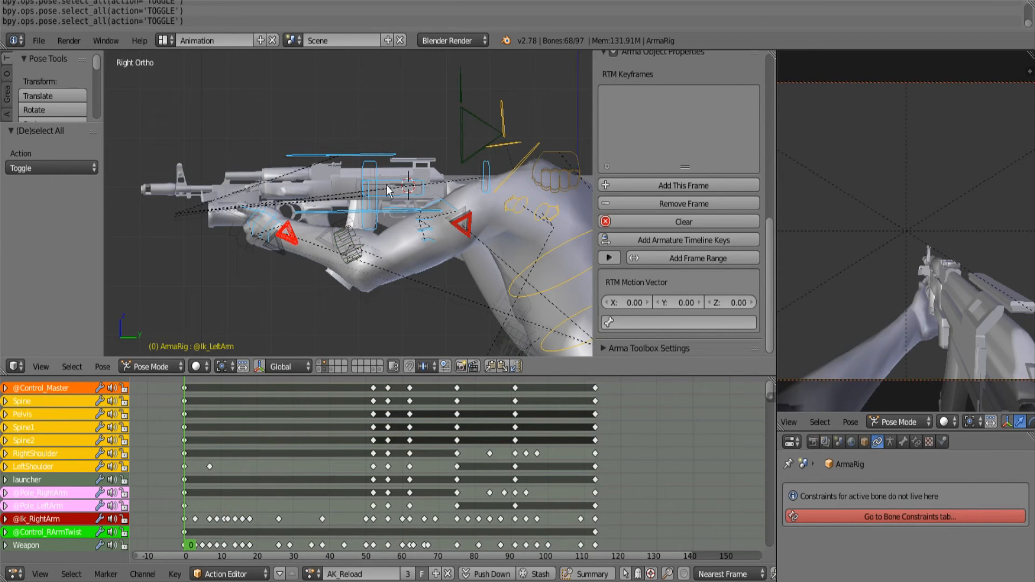
mouse_move(442, 181)
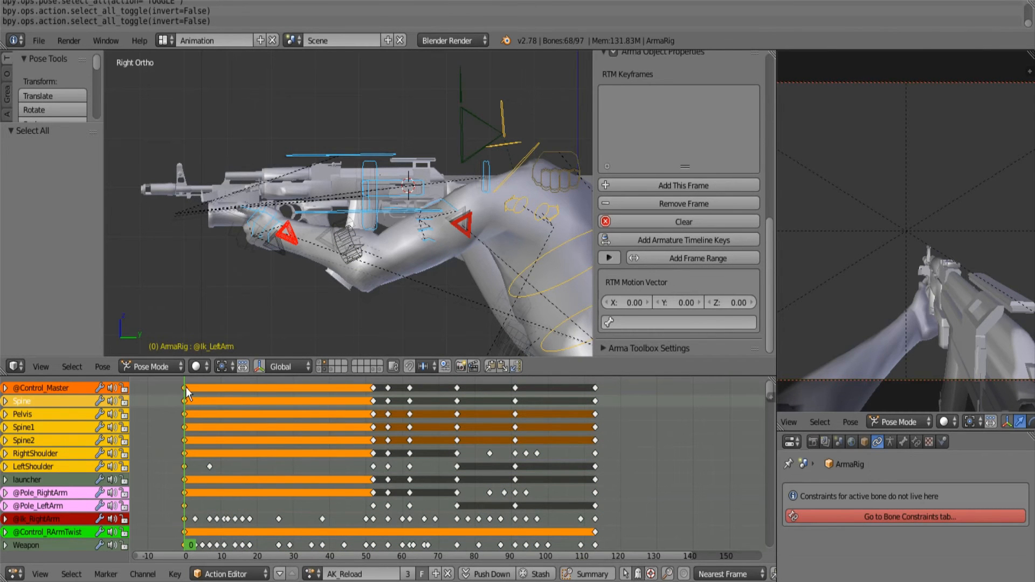
- Scroll the channel list and deselect every bone with Alt+A
scroll("down", 3)
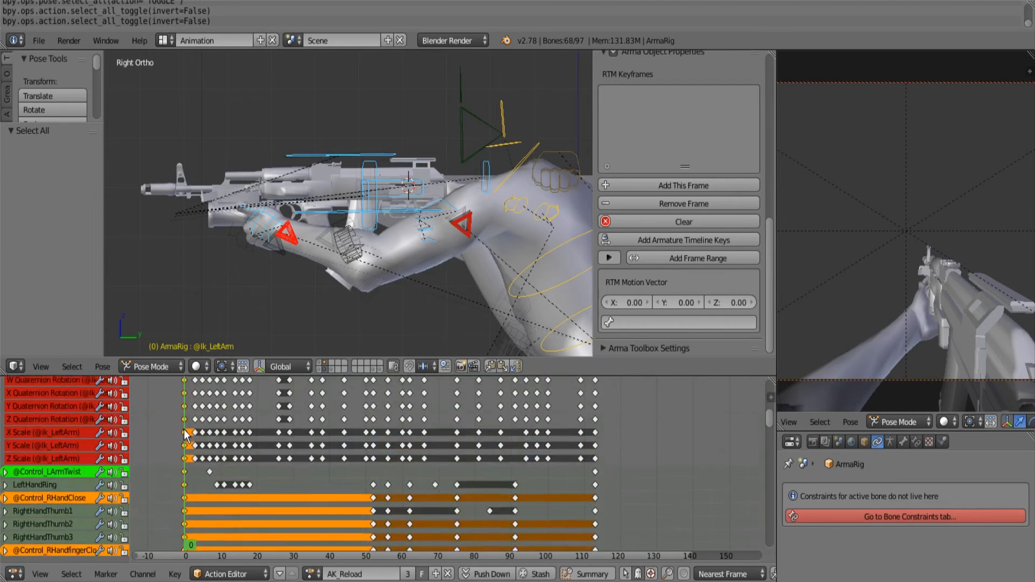
scroll("down", 3)
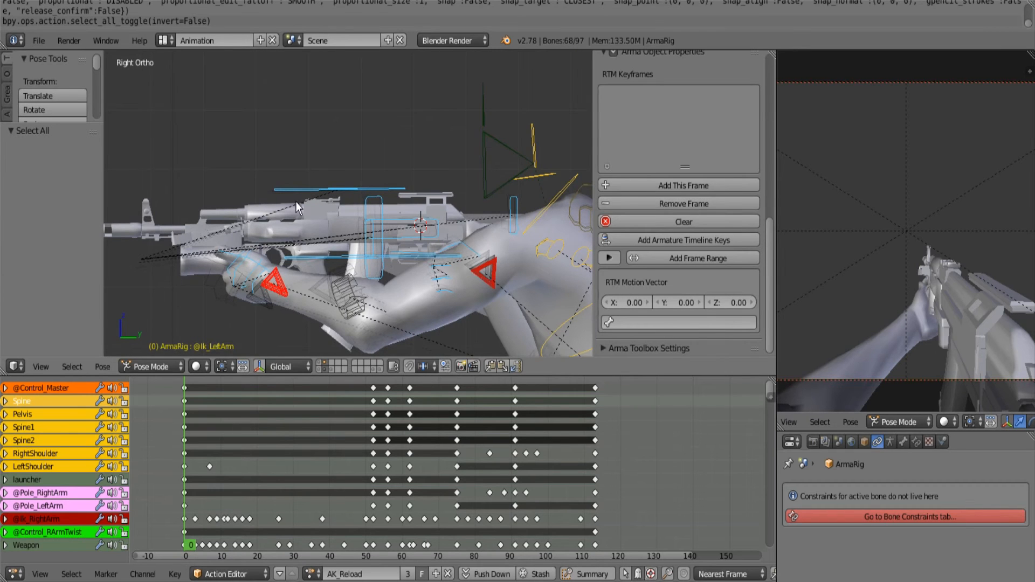
key("a")
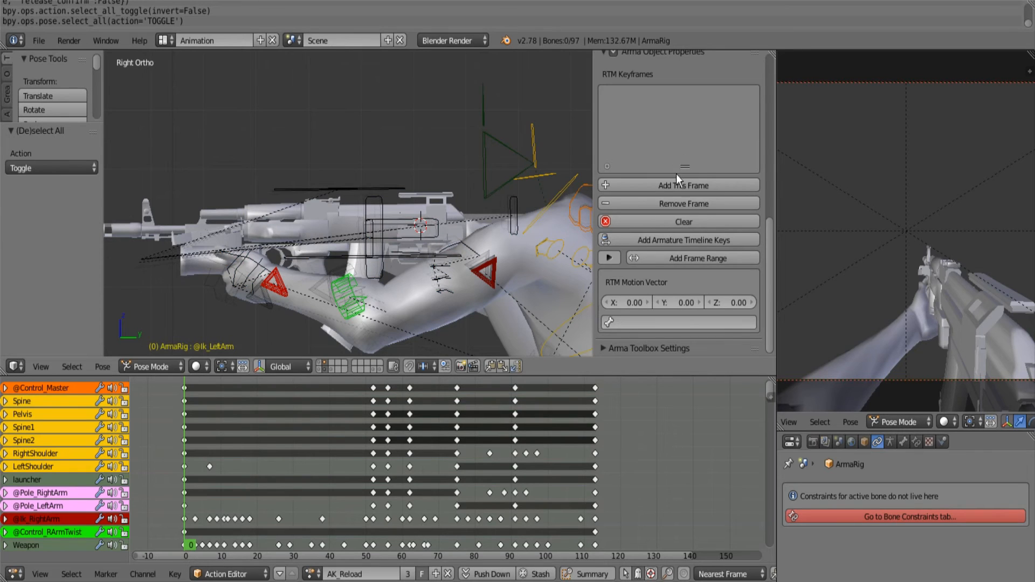
mouse_move(622, 188)
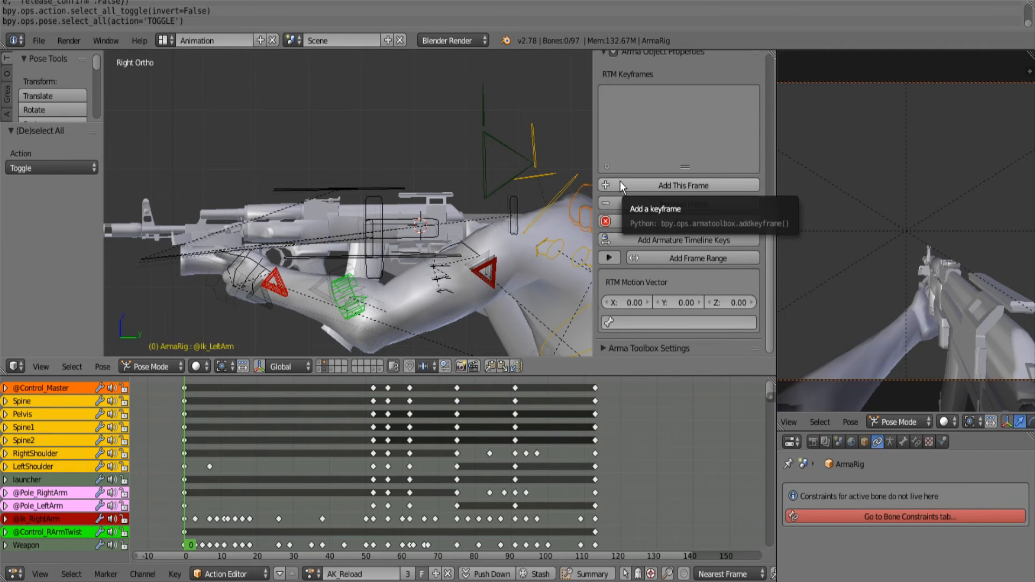
mouse_move(644, 185)
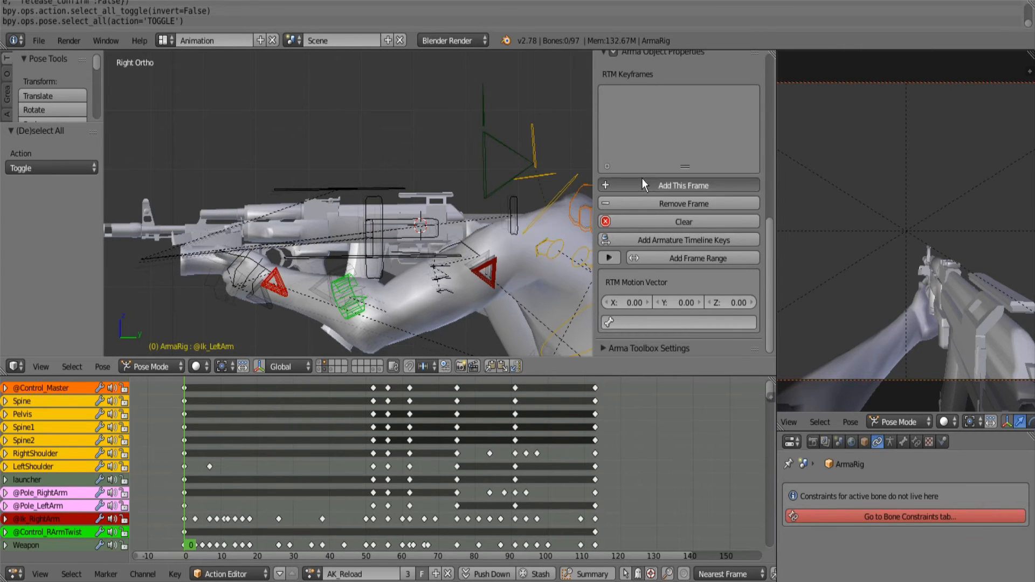
- Add frame 0 as an RTM keyframe and start the Arma 2/3 RTM Animation export
left_click(679, 185)
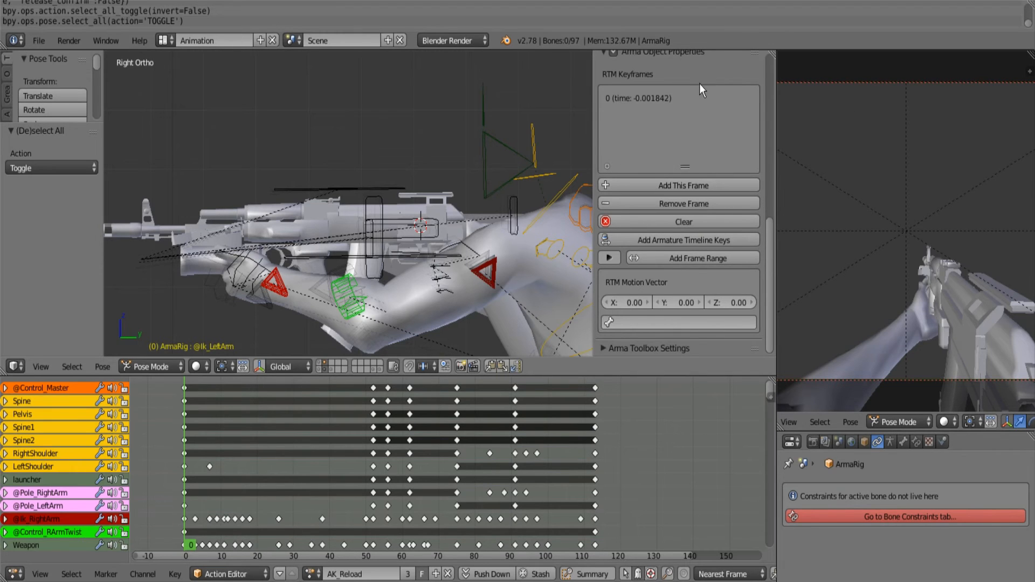
left_click(37, 40)
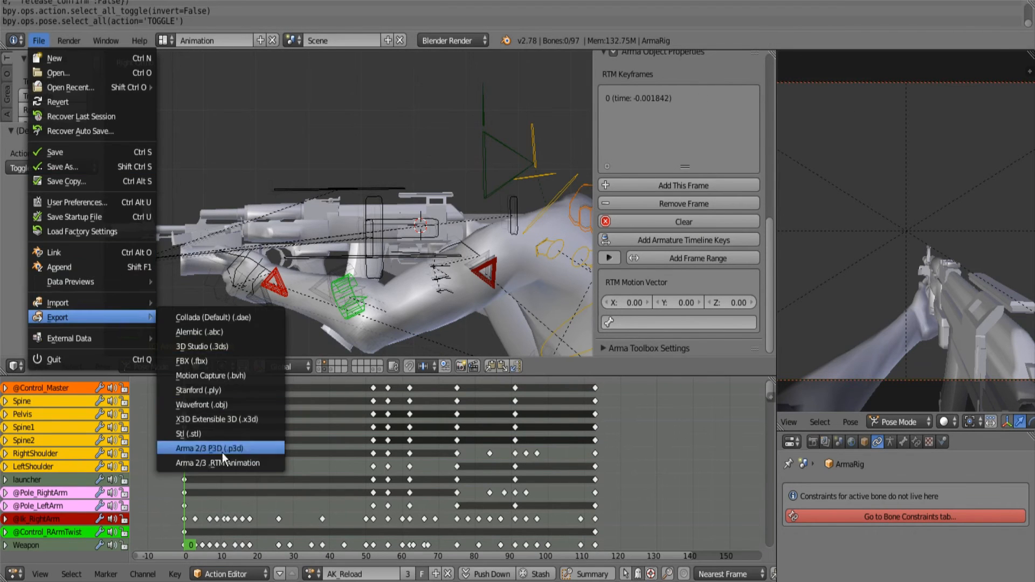
left_click(220, 464)
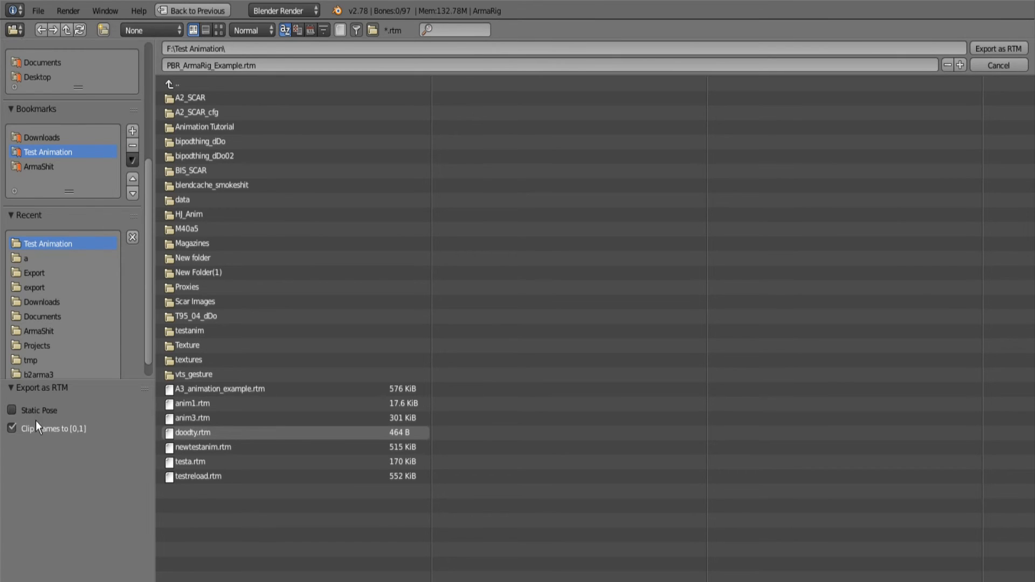
- Tick Static Pose in the RTM export options, then cancel the export
left_click(11, 411)
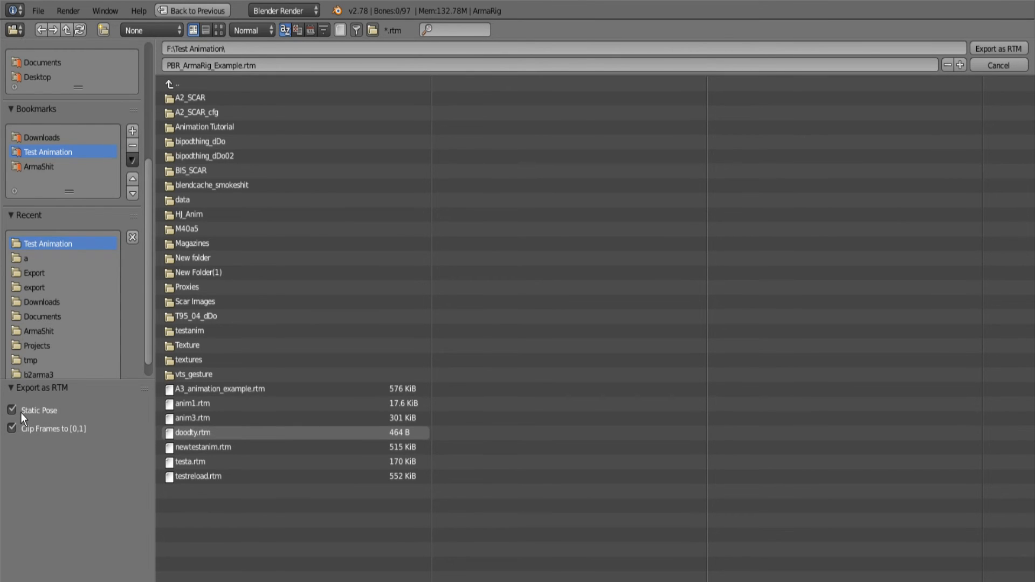
mouse_move(261, 202)
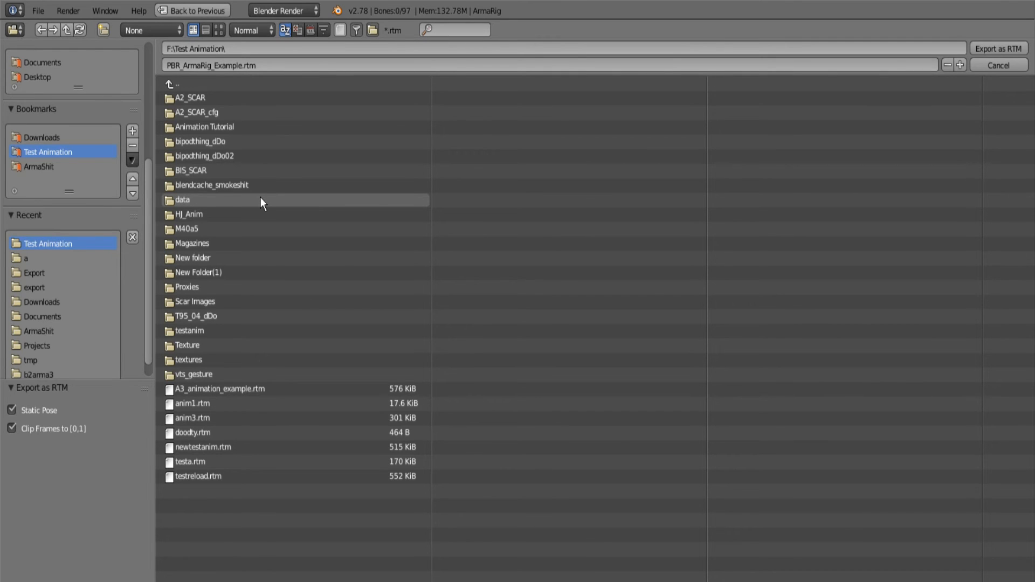
mouse_move(1011, 51)
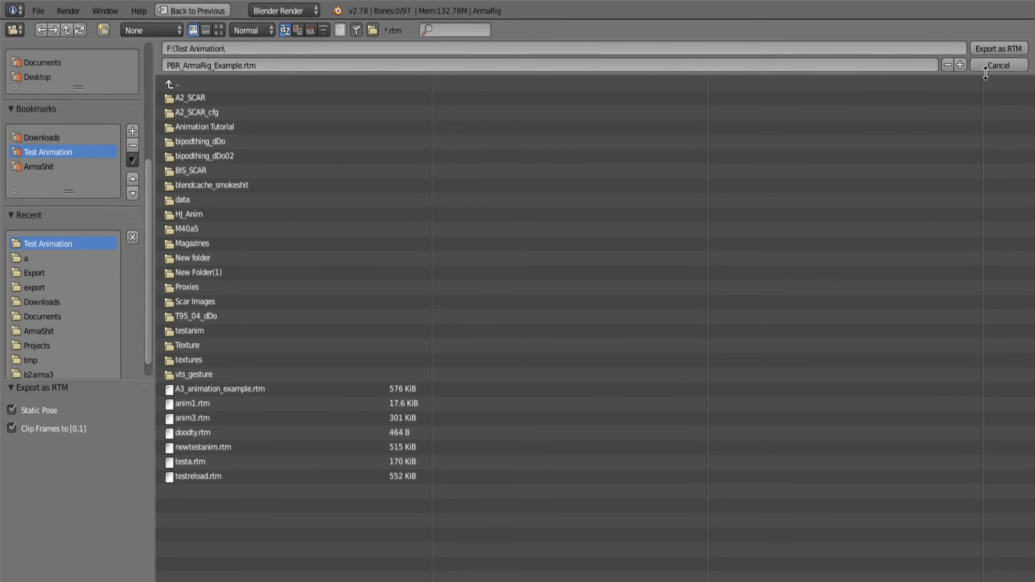
left_click(1000, 65)
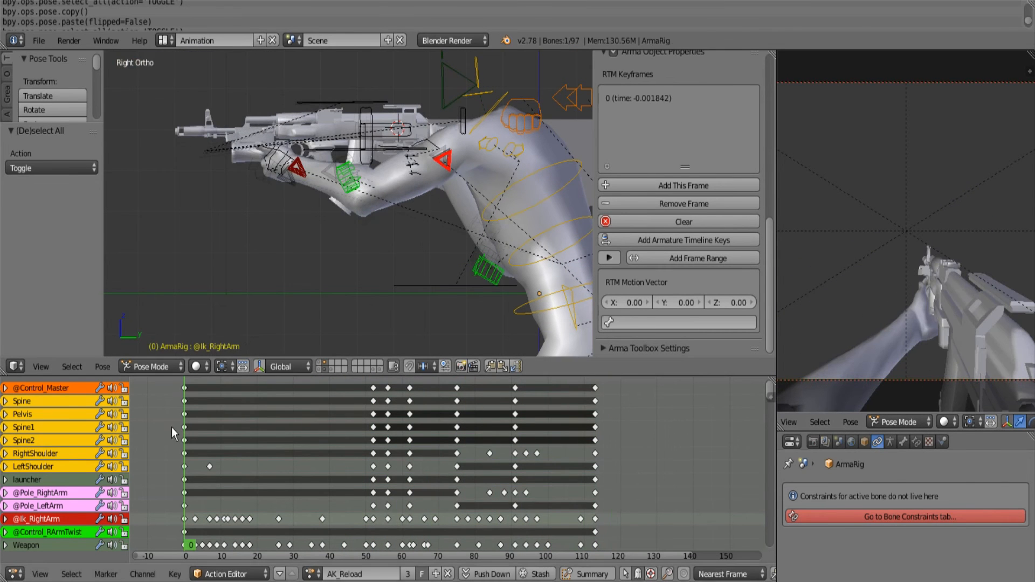
- Select all rig bones and save a copy of the blend file
key("A")
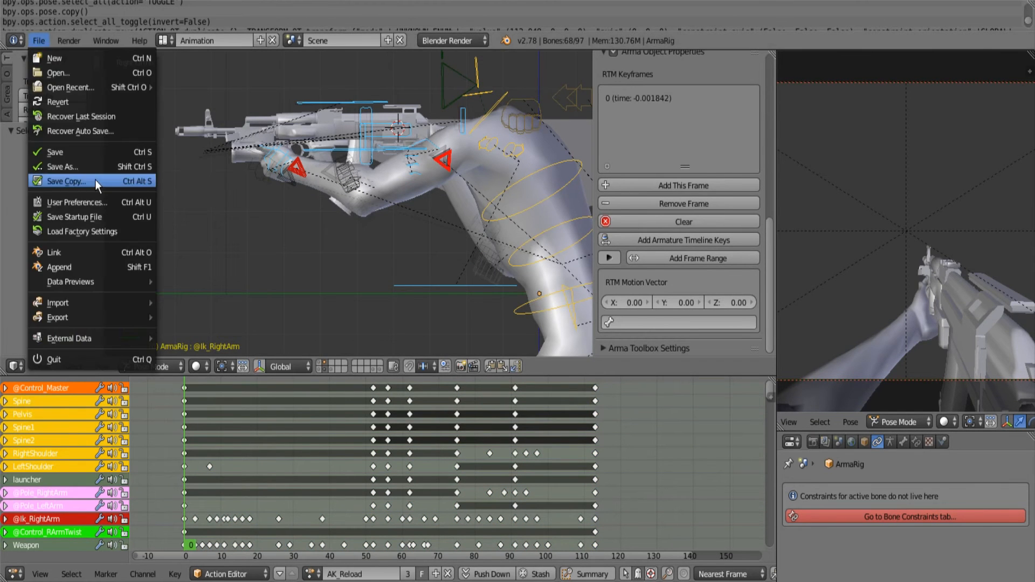
left_click(66, 181)
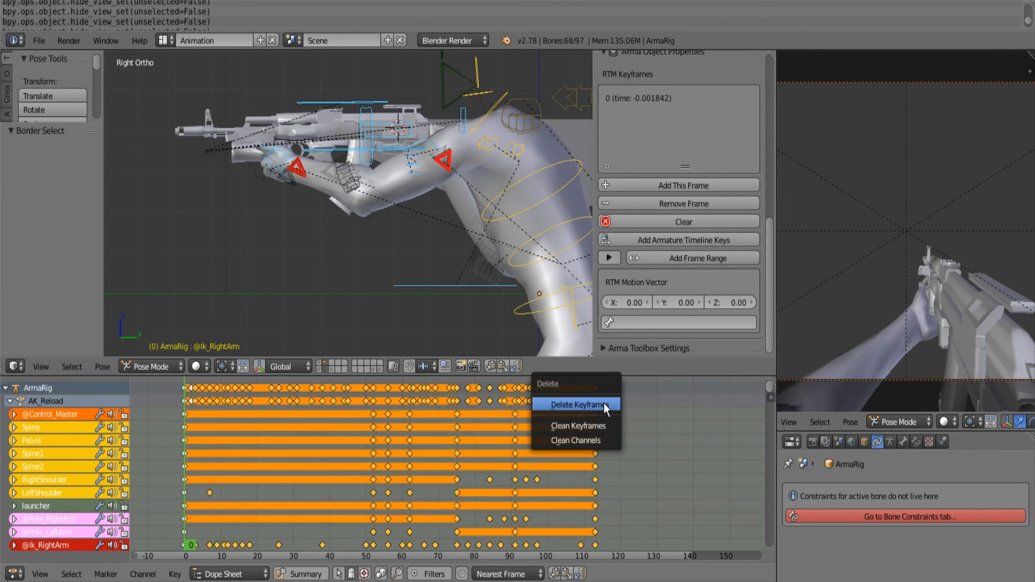
- Delete the selected AK_Reload keyframes from the Dope Sheet
left_click(580, 404)
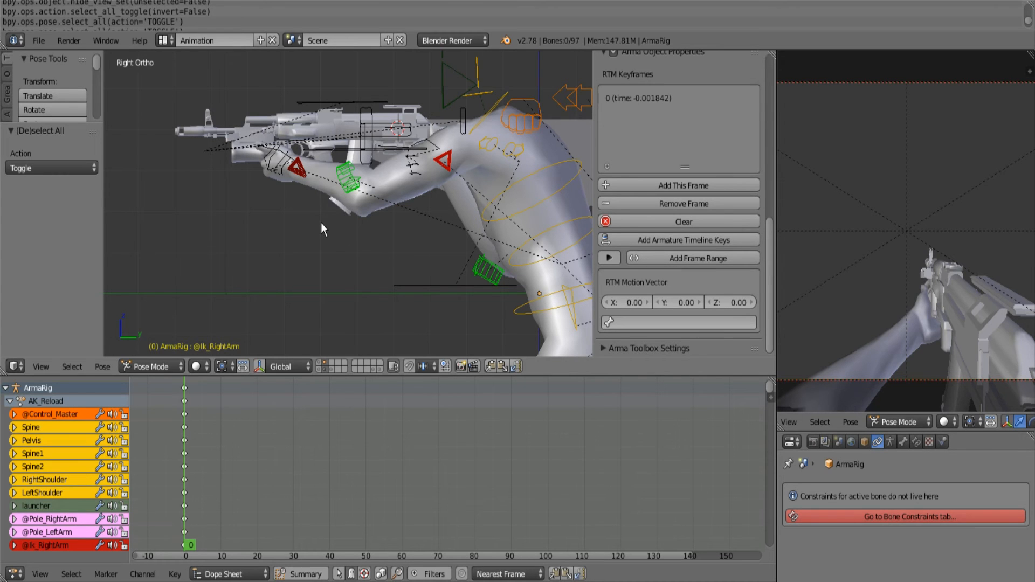
mouse_move(297, 181)
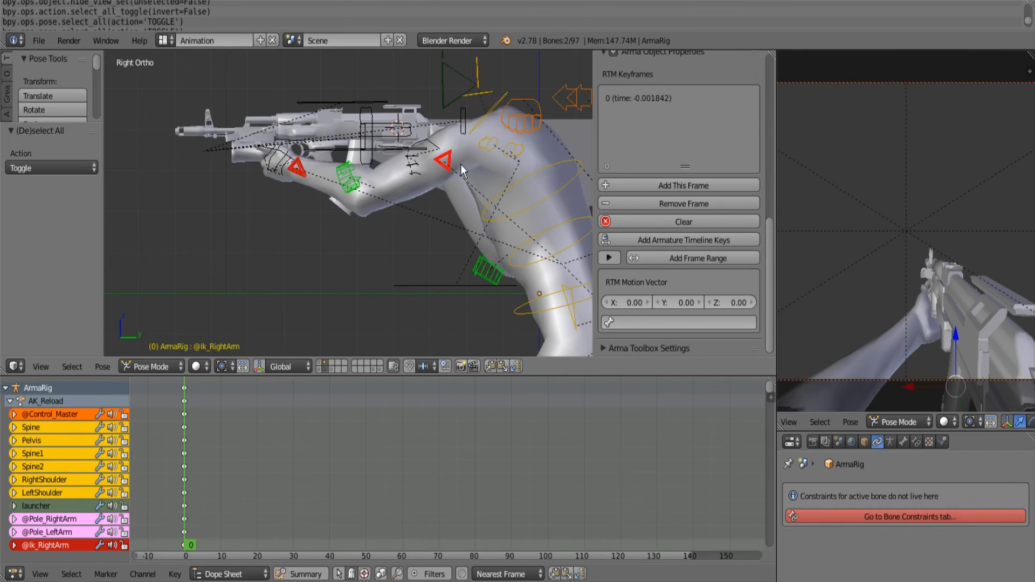
mouse_move(393, 94)
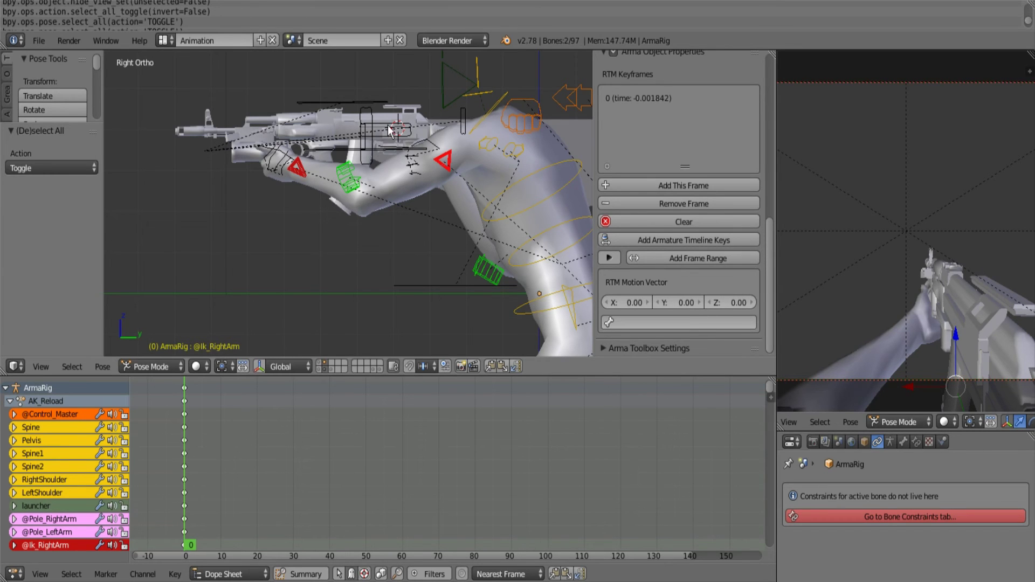
mouse_move(379, 25)
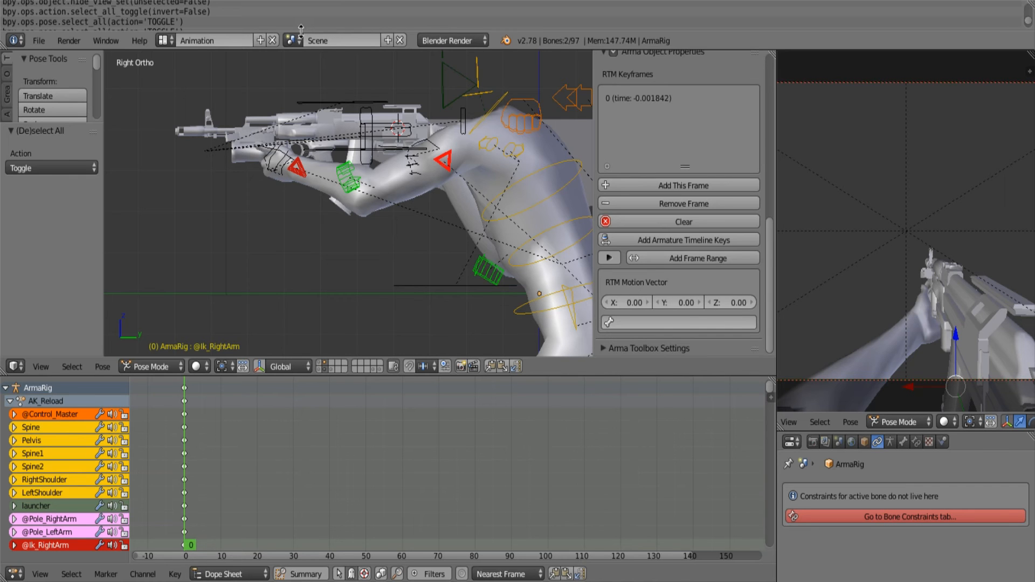
mouse_move(300, 43)
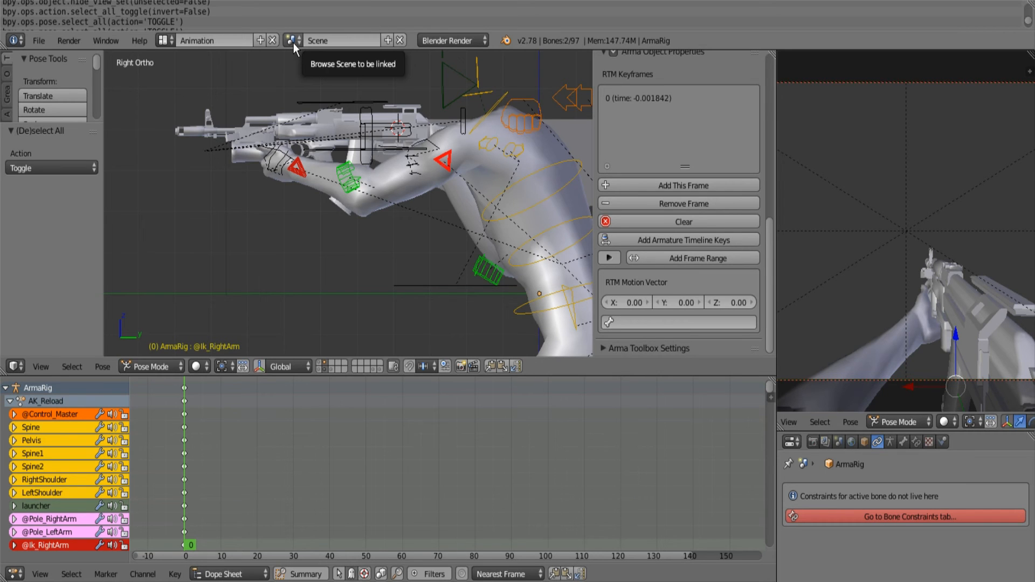
mouse_move(299, 77)
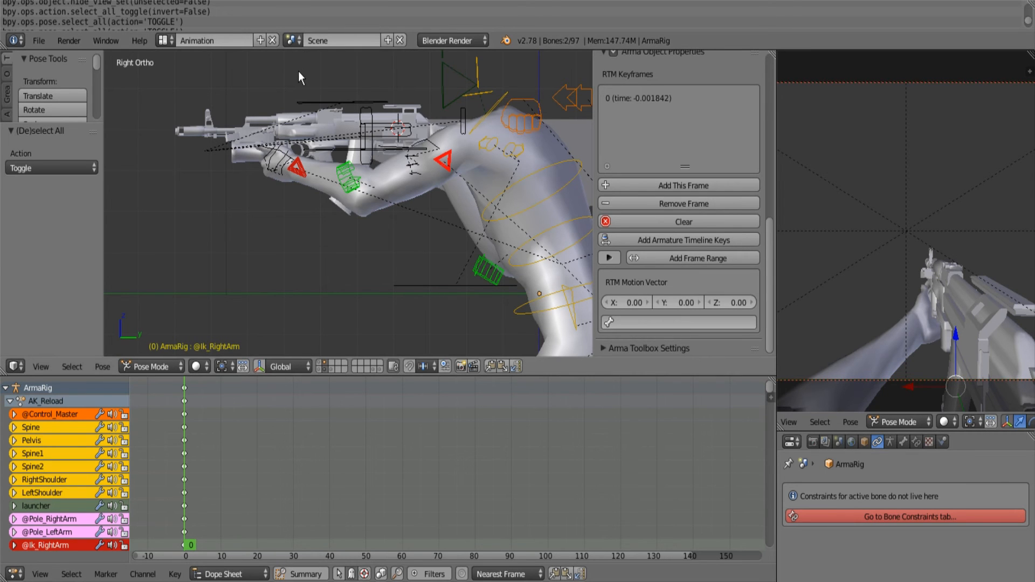
mouse_move(323, 107)
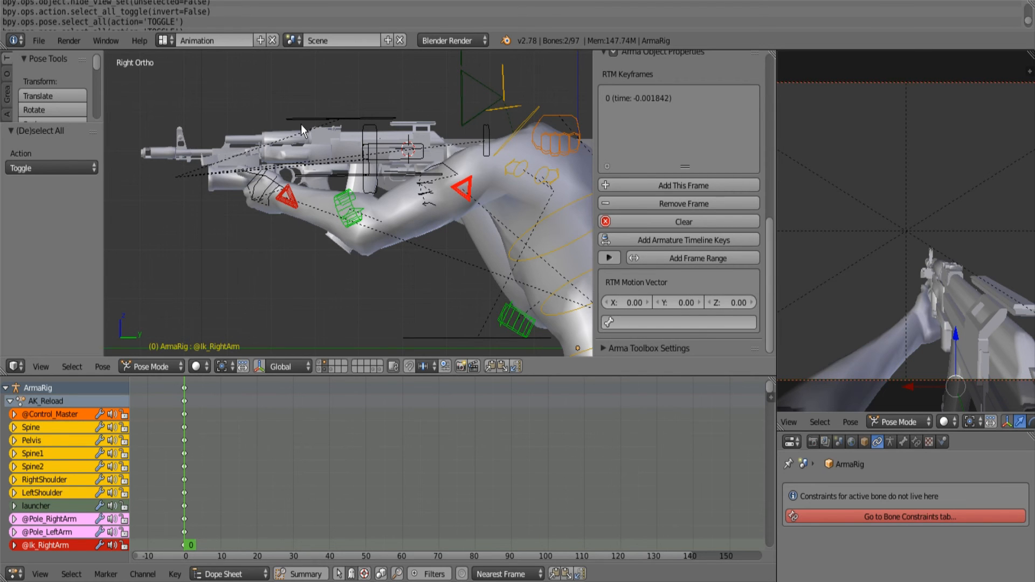
mouse_move(284, 166)
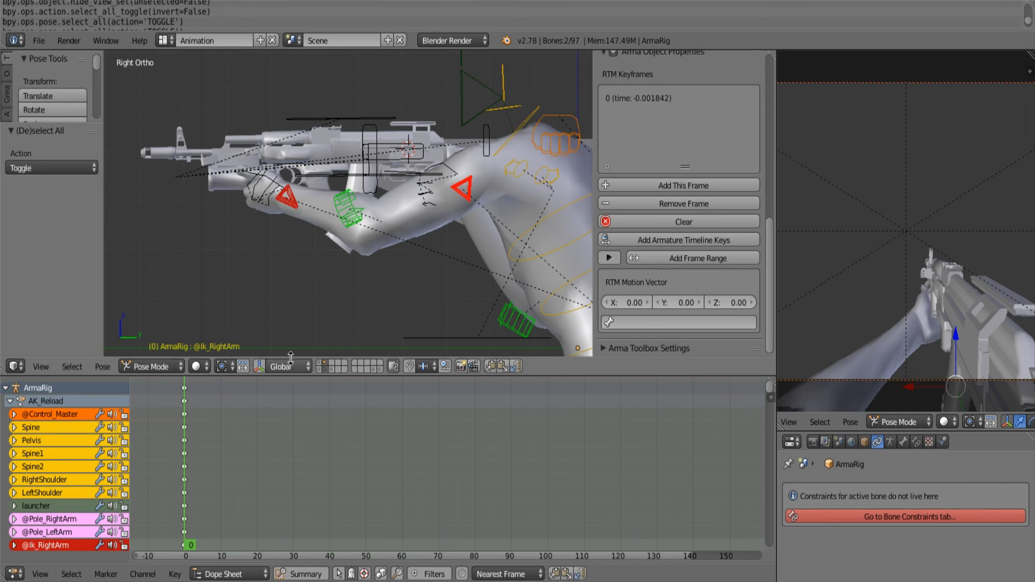
mouse_move(636, 438)
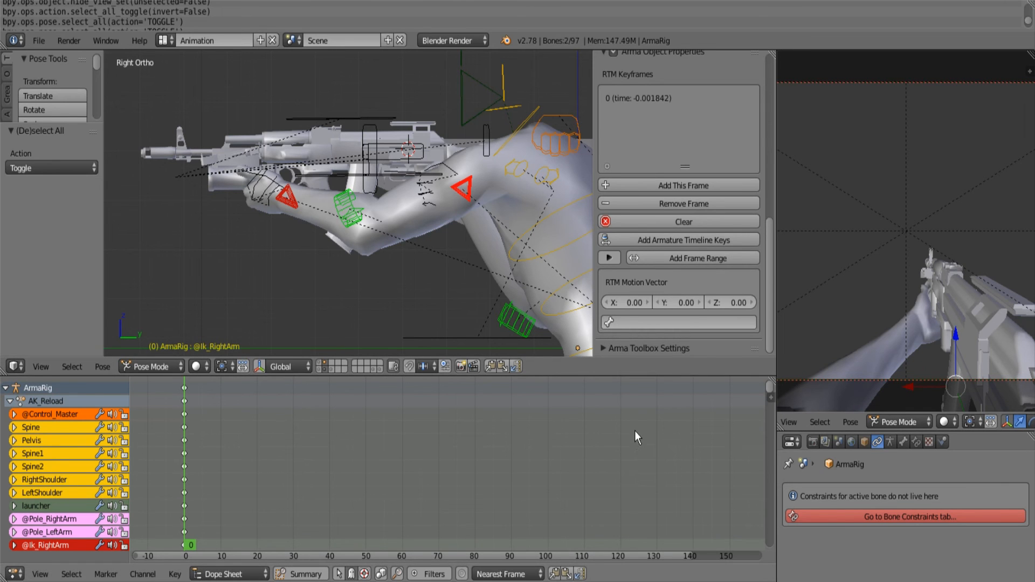
mouse_move(577, 471)
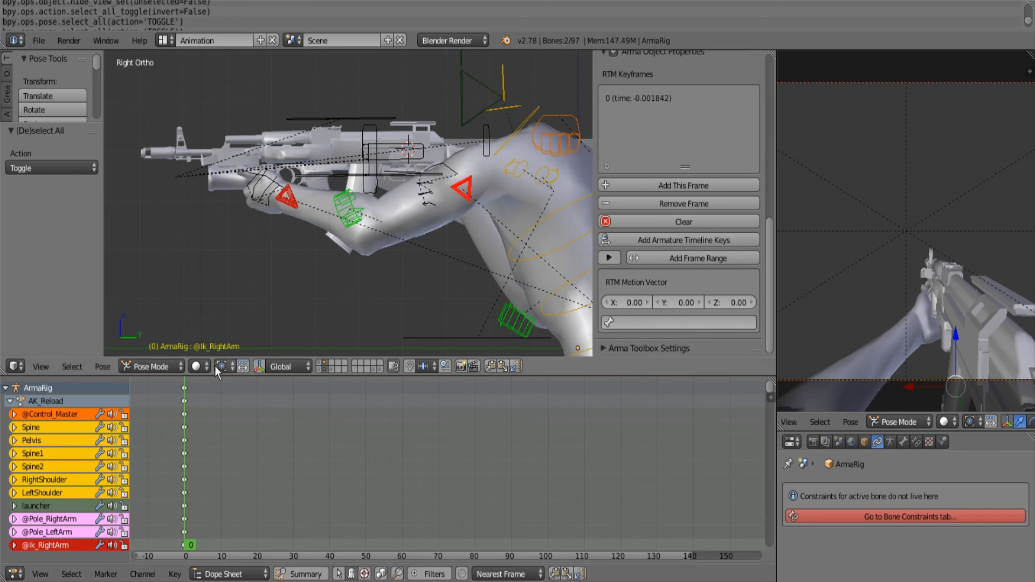
mouse_move(277, 228)
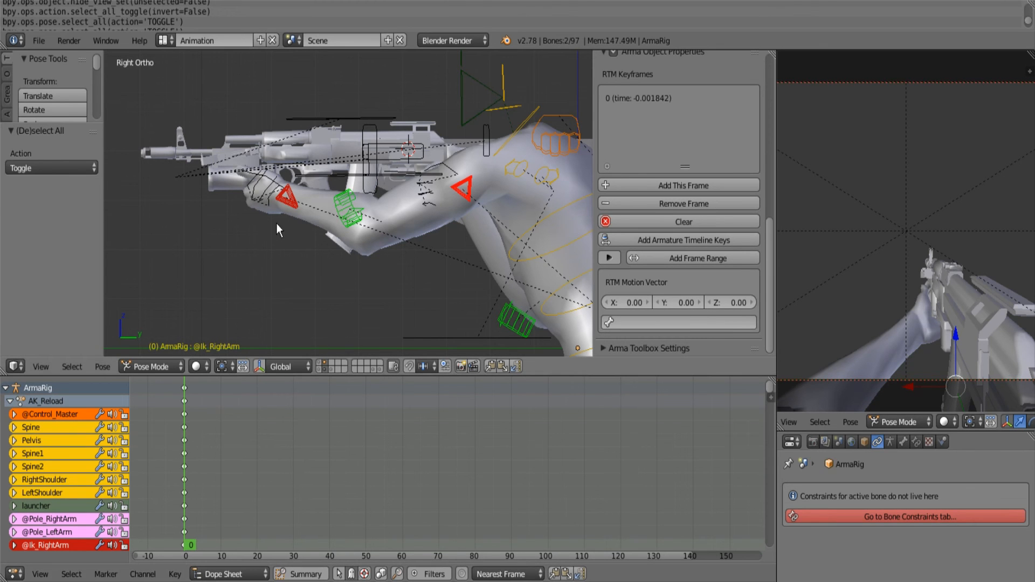
mouse_move(484, 191)
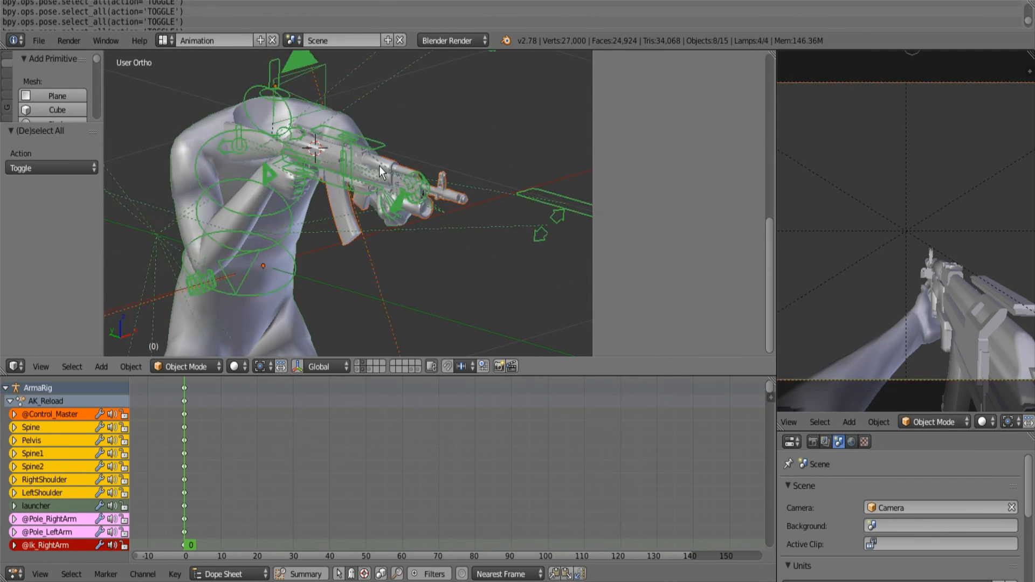
left_click(157, 366)
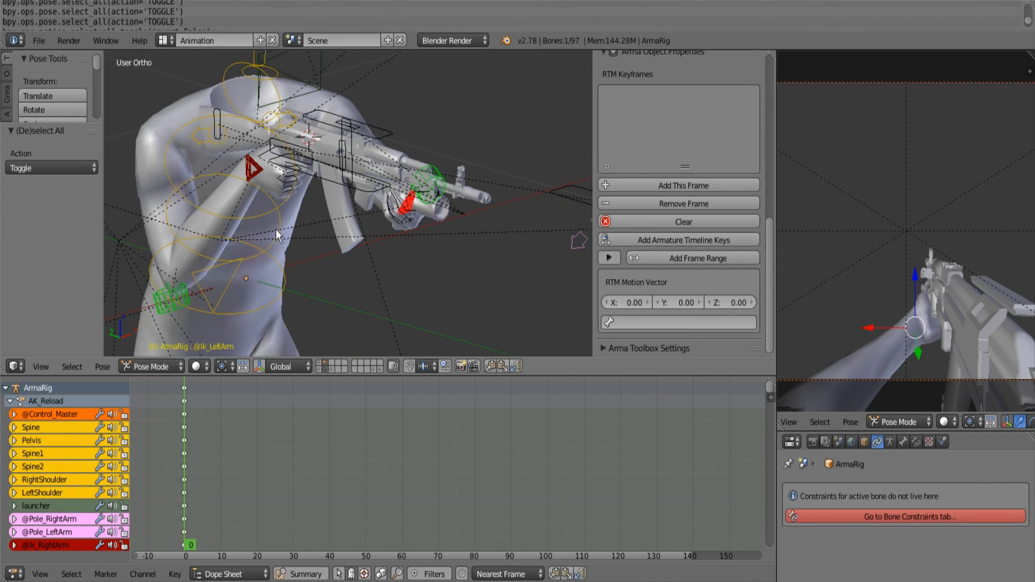
mouse_move(213, 113)
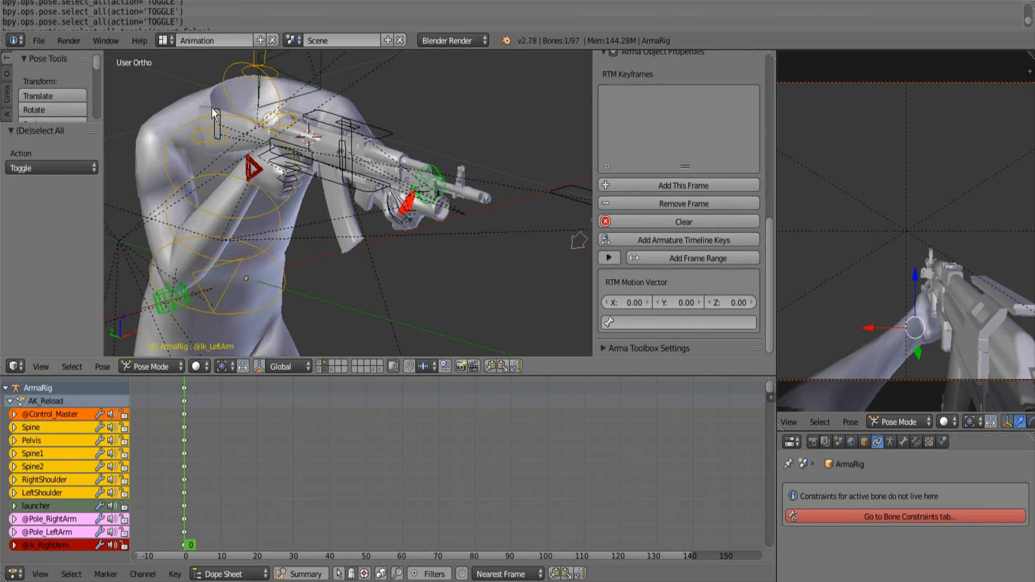
mouse_move(220, 137)
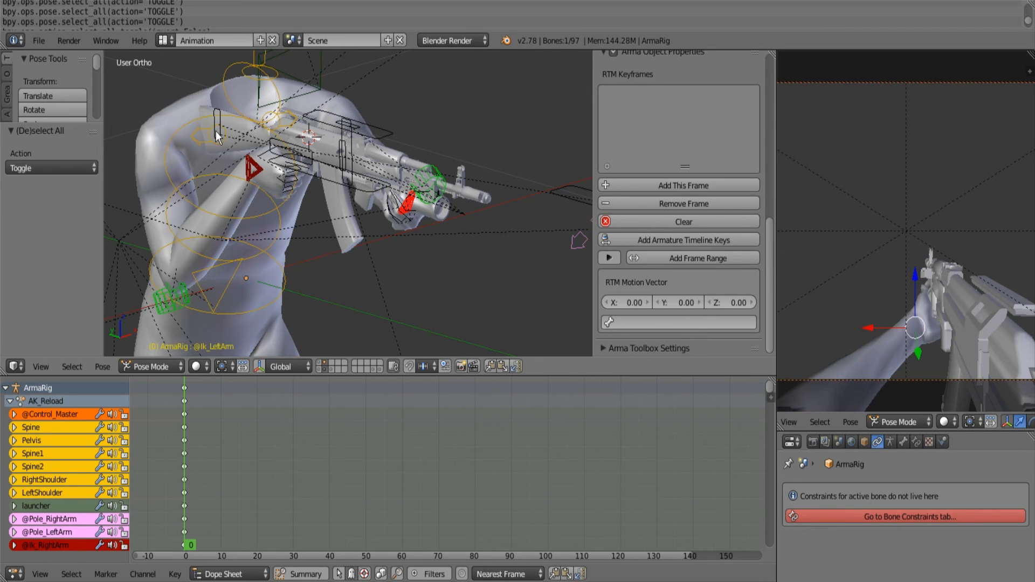
mouse_move(340, 116)
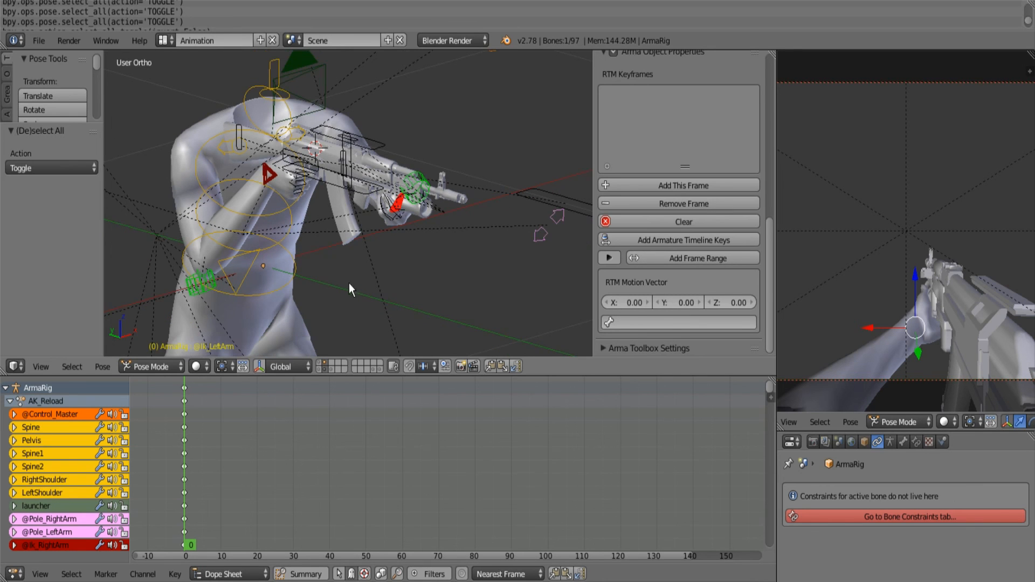
mouse_move(213, 180)
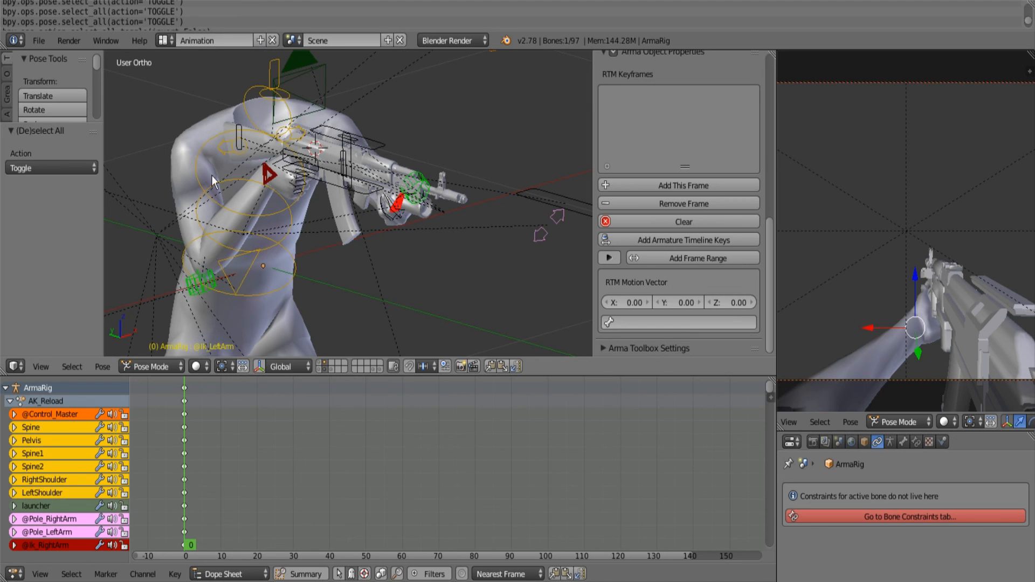
mouse_move(507, 95)
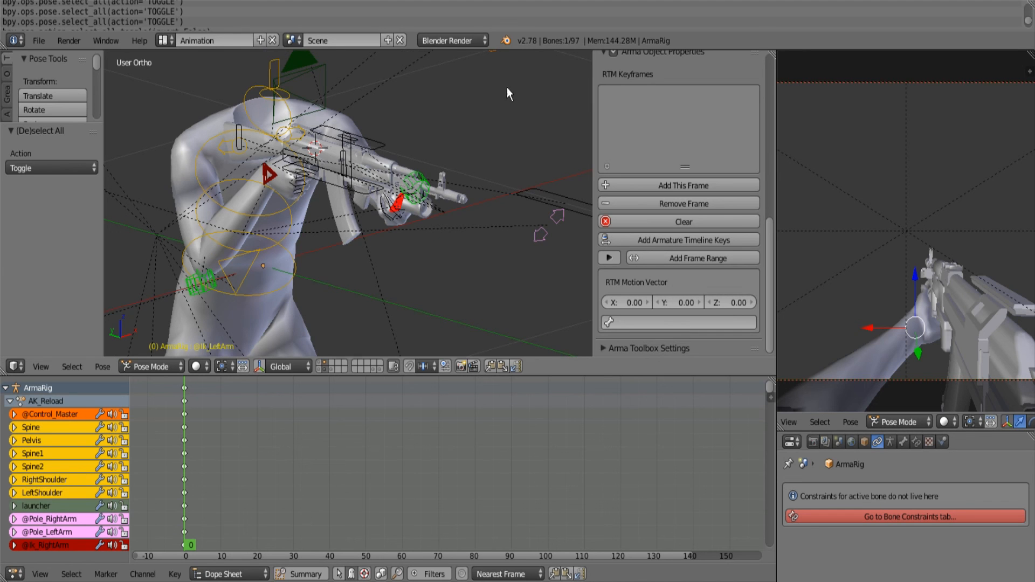
mouse_move(251, 133)
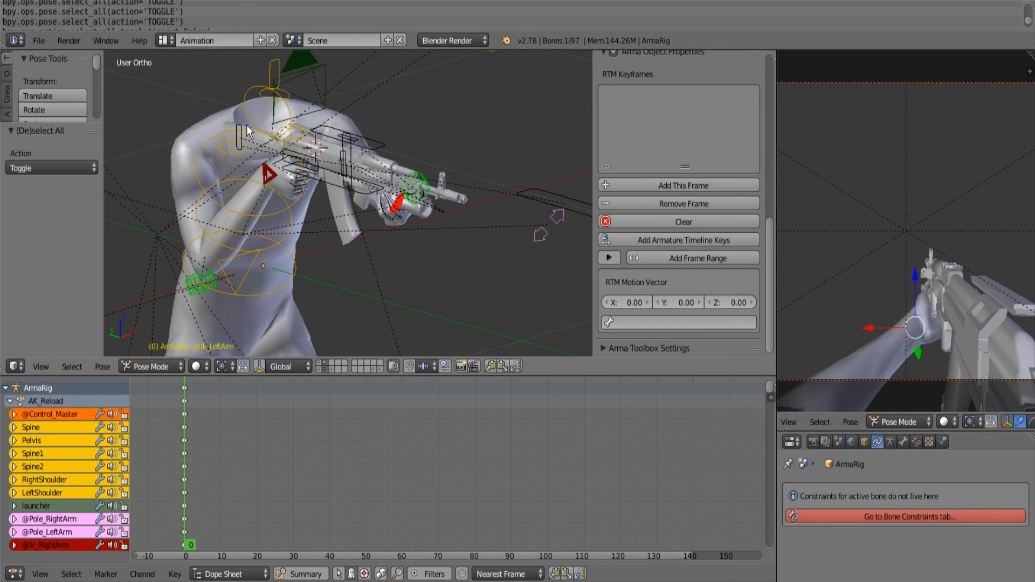
mouse_move(438, 137)
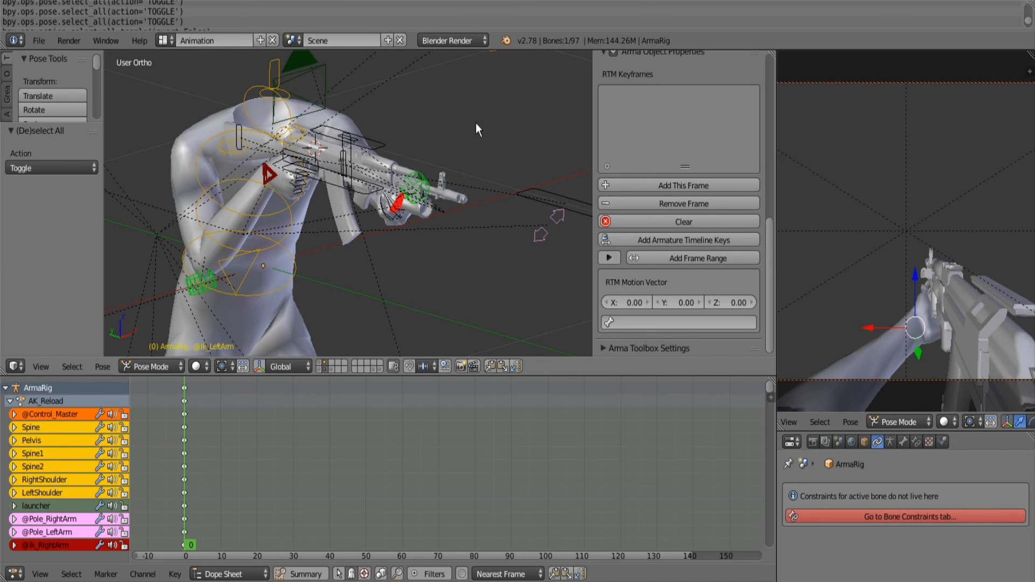
mouse_move(282, 167)
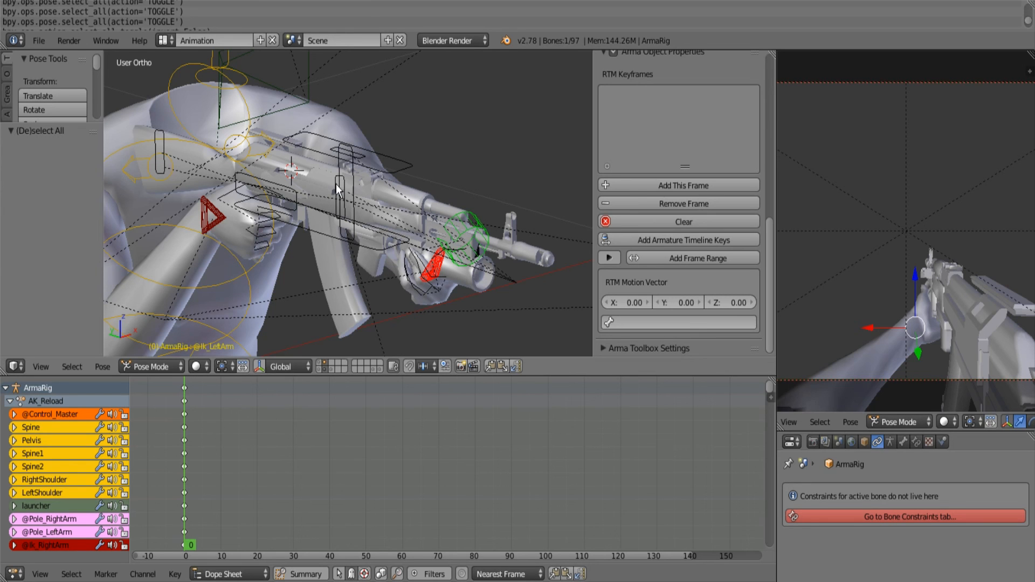
mouse_move(339, 229)
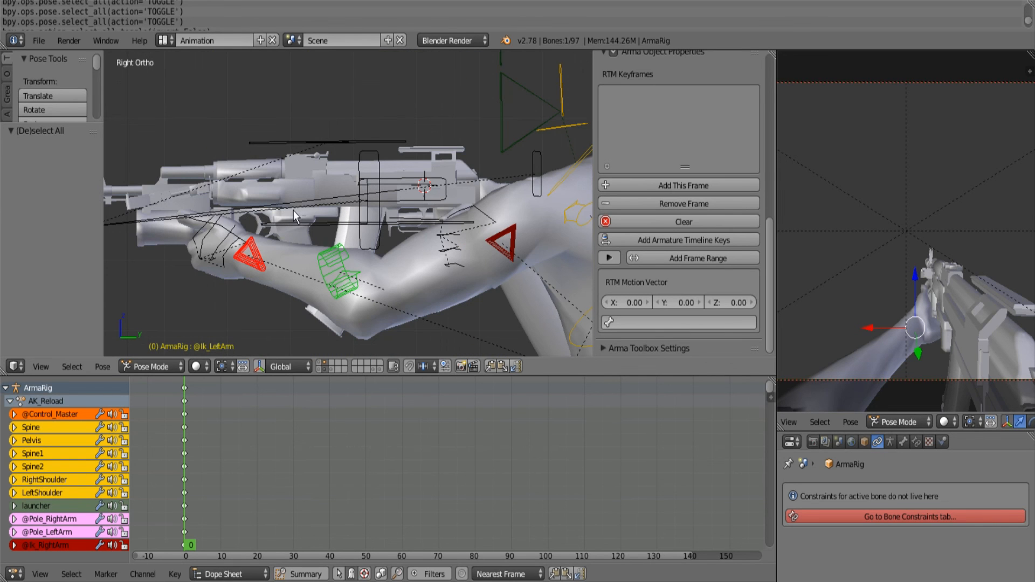
mouse_move(383, 247)
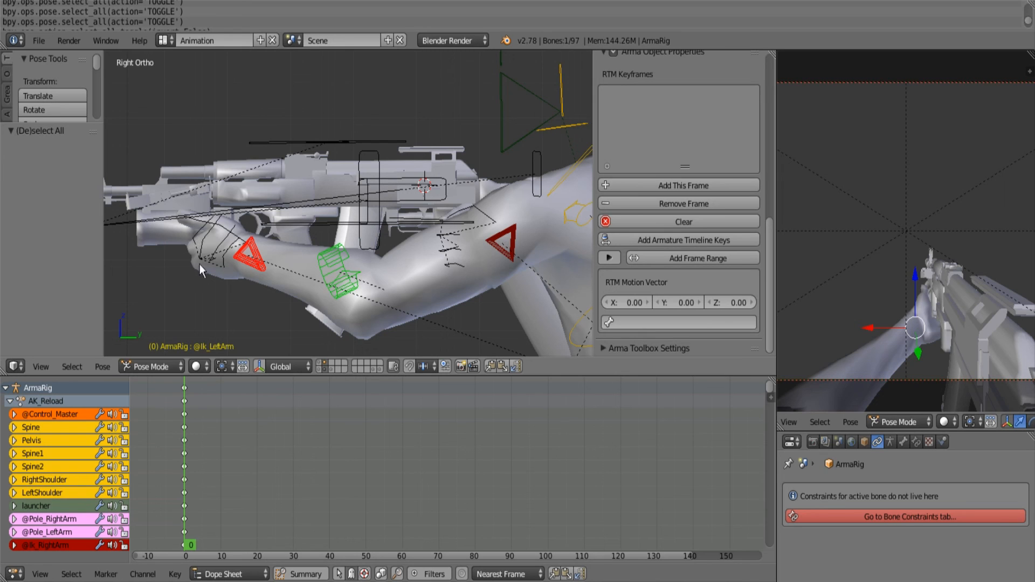
mouse_move(390, 236)
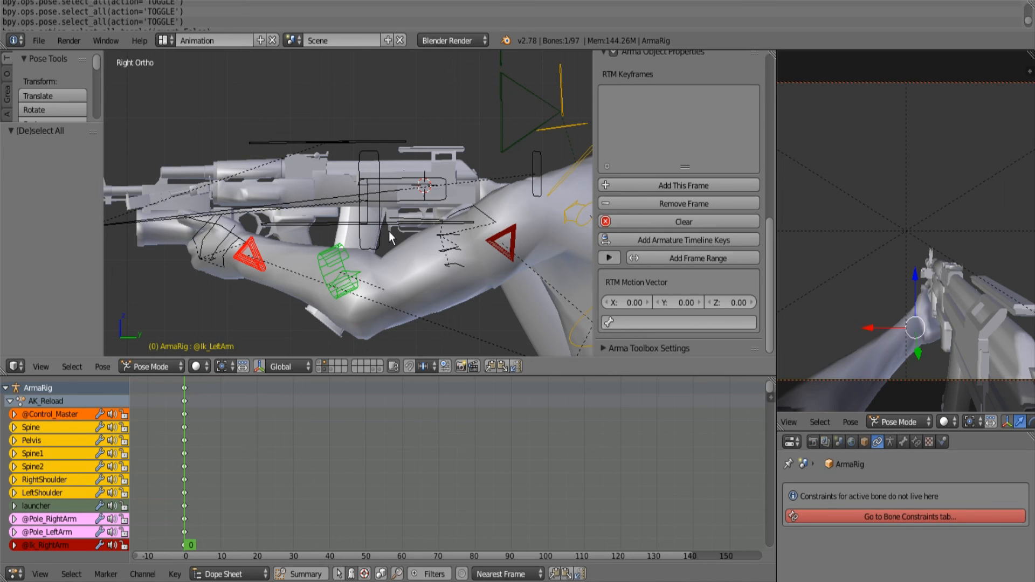
mouse_move(215, 264)
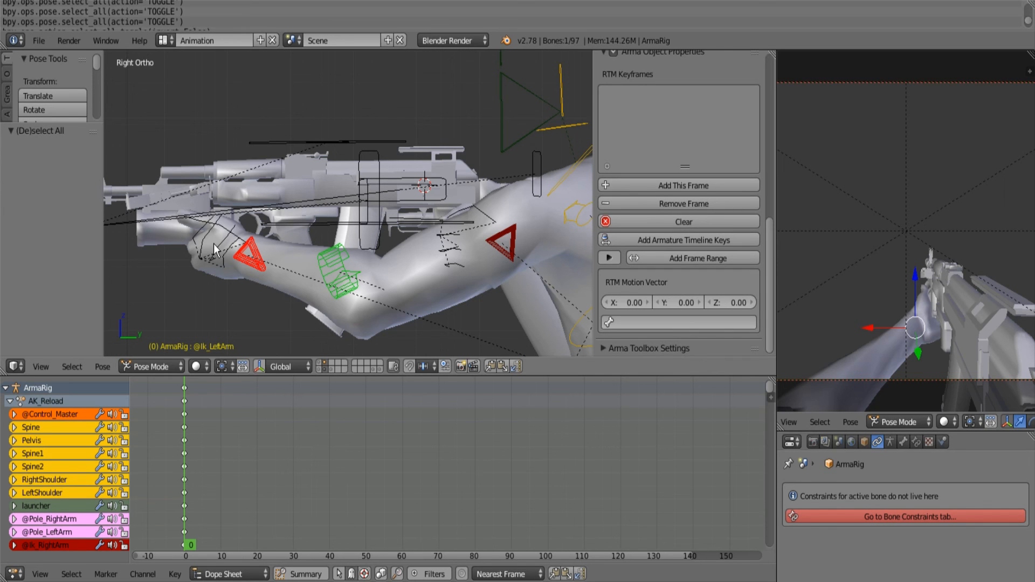
- At frame 12, rotate LeftHandMiddle1 and LeftHandRing3 to curl around the magazine
left_click(224, 543)
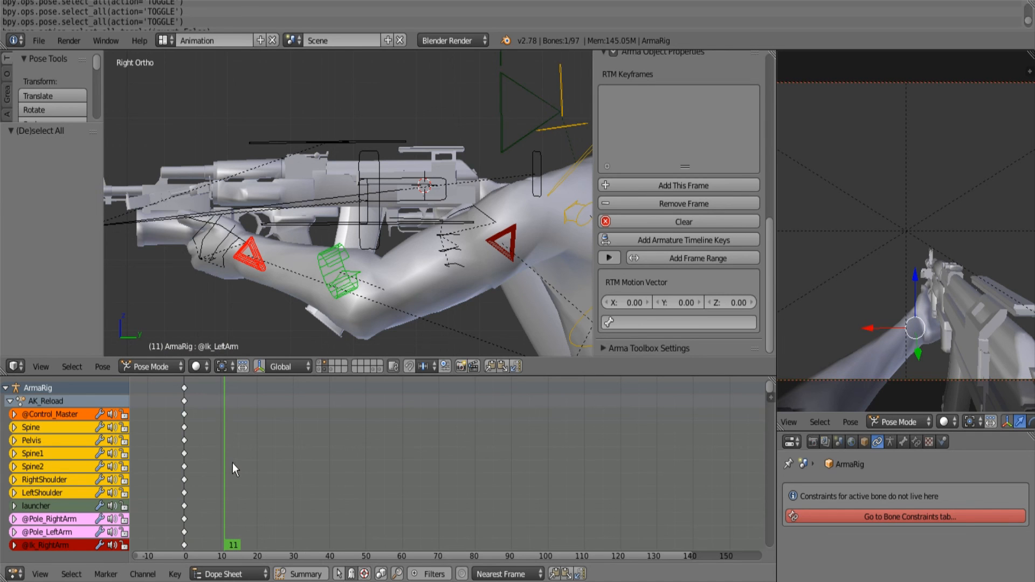
key("Right")
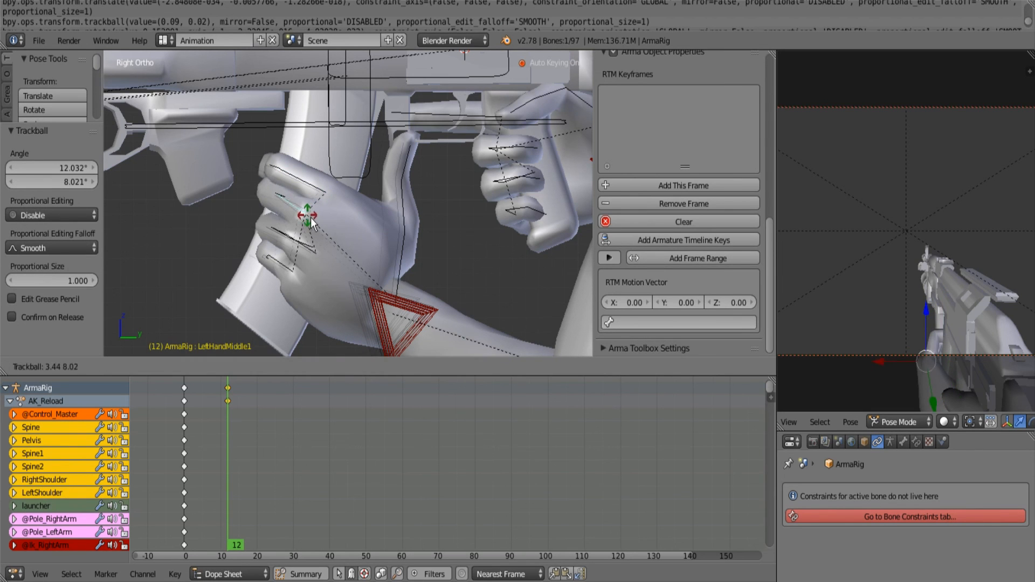
left_click_drag(310, 218, 297, 254)
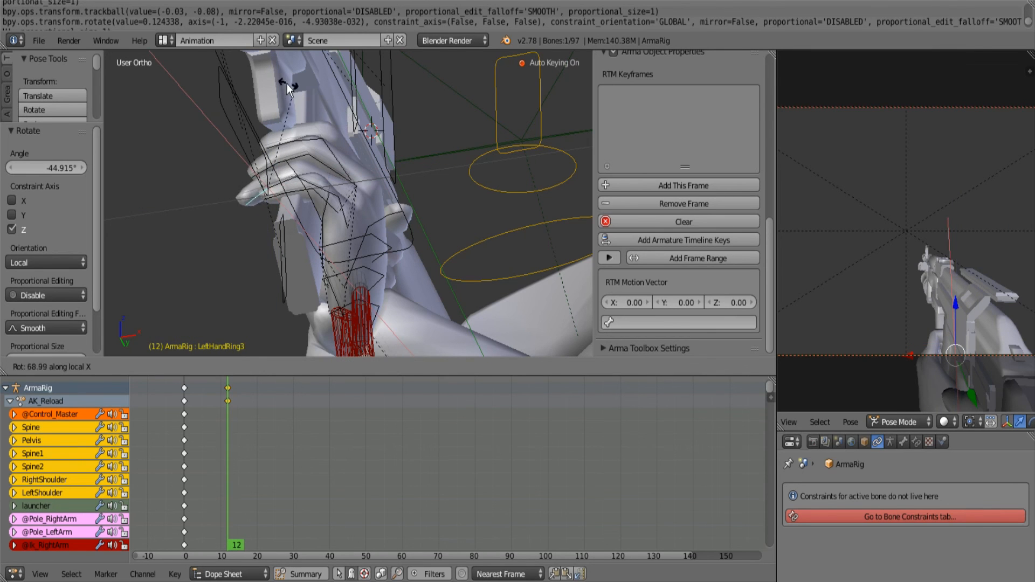
left_click_drag(287, 89, 231, 76)
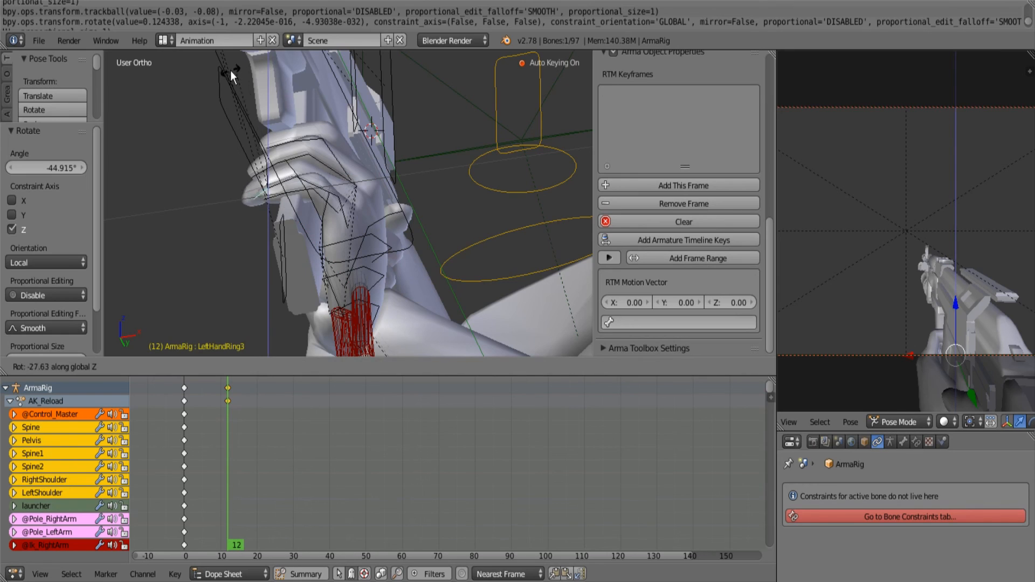